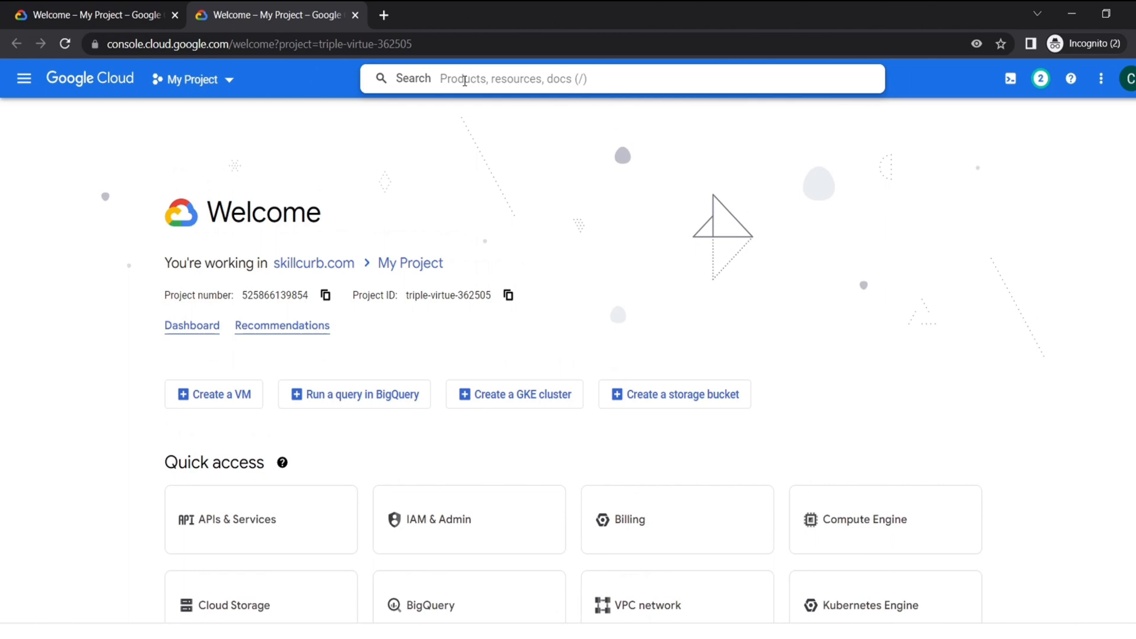
# - Find 'app engine admin' and enable the App Engine Admin API for the project
pyautogui.write('app engine admin')
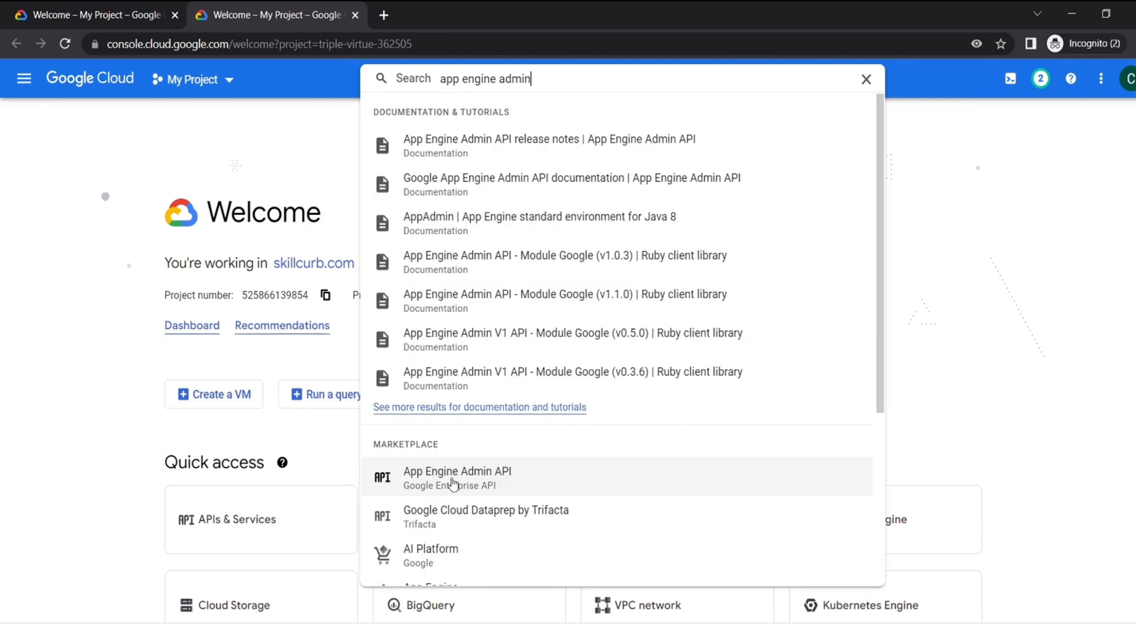
pyautogui.click(457, 476)
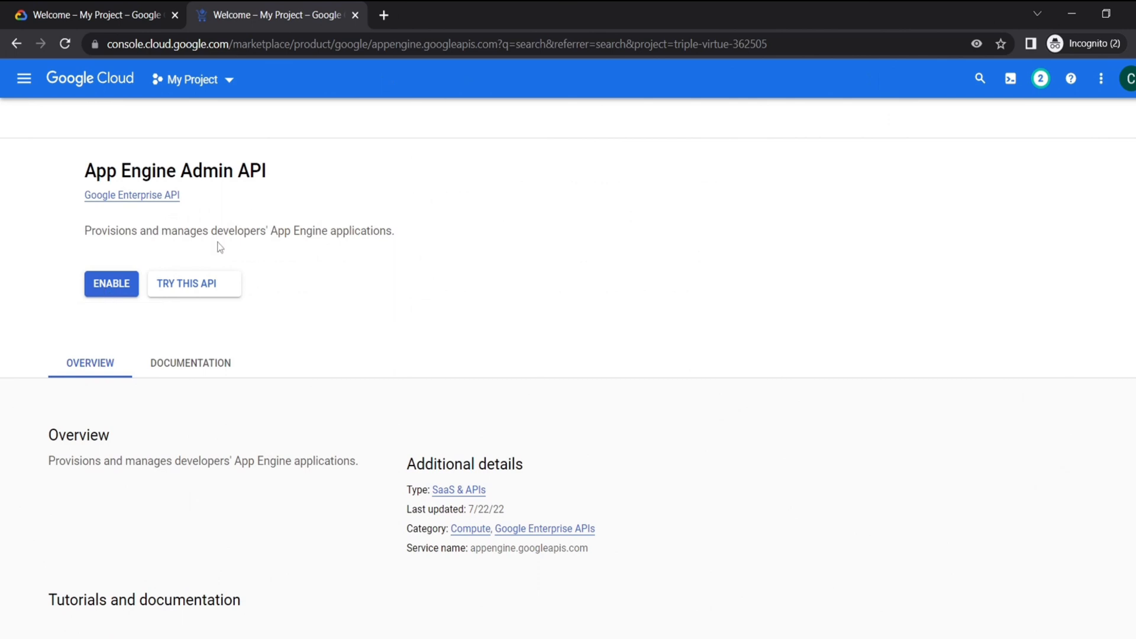
pyautogui.click(111, 284)
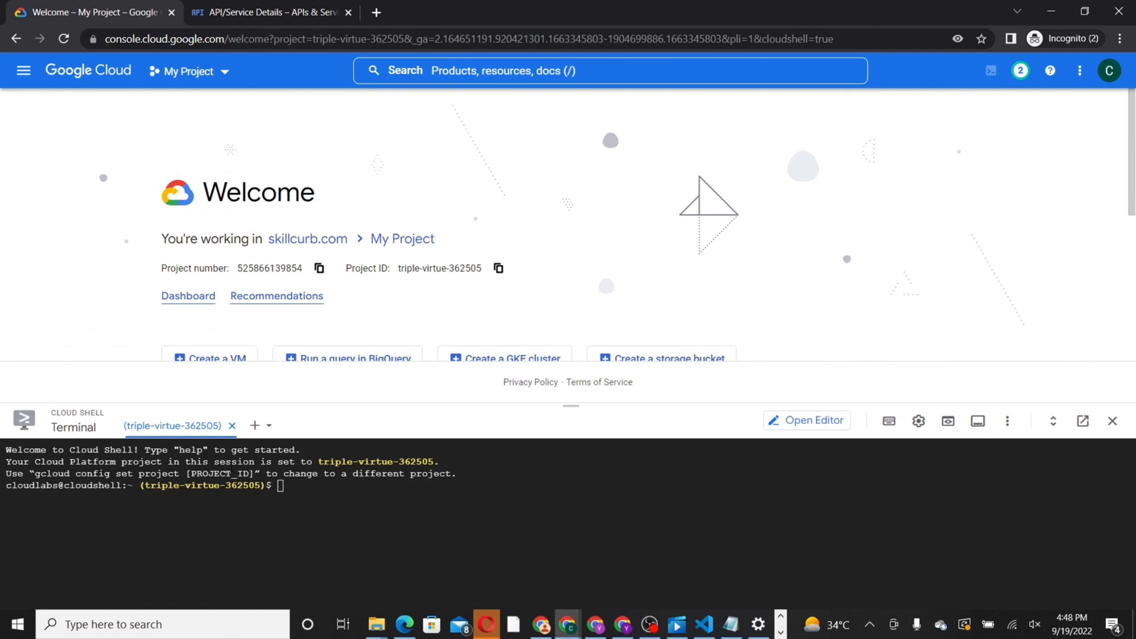
# - Git clone GoogleCloudPlatform/python-docs-samples and prepare to cd into the hello_world sample
pyautogui.write('git clone https://github.com/GoogleCloudPlatform/python-docs-samples.git')
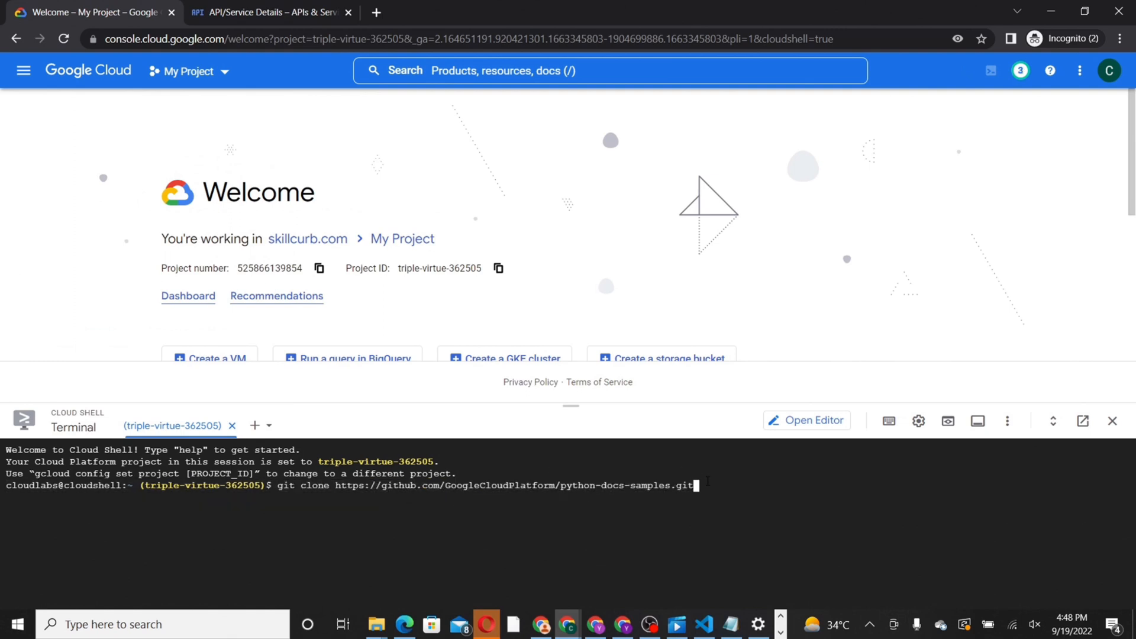
pyautogui.press('Enter')
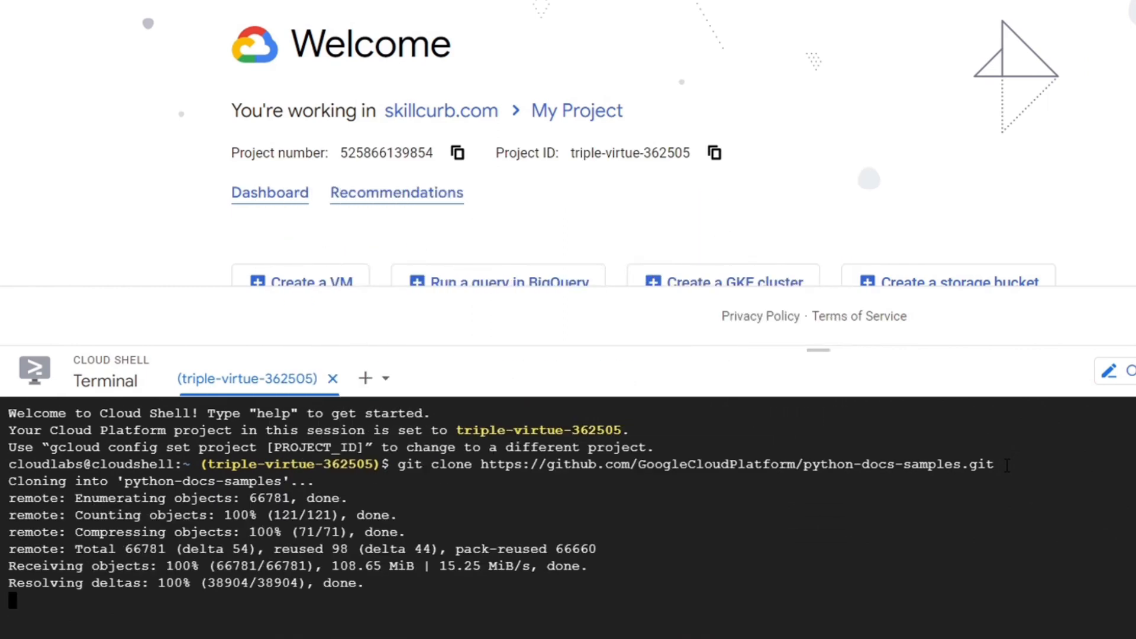
pyautogui.write('cd python-docs-samples/appengine/standard_python3/hello_world')
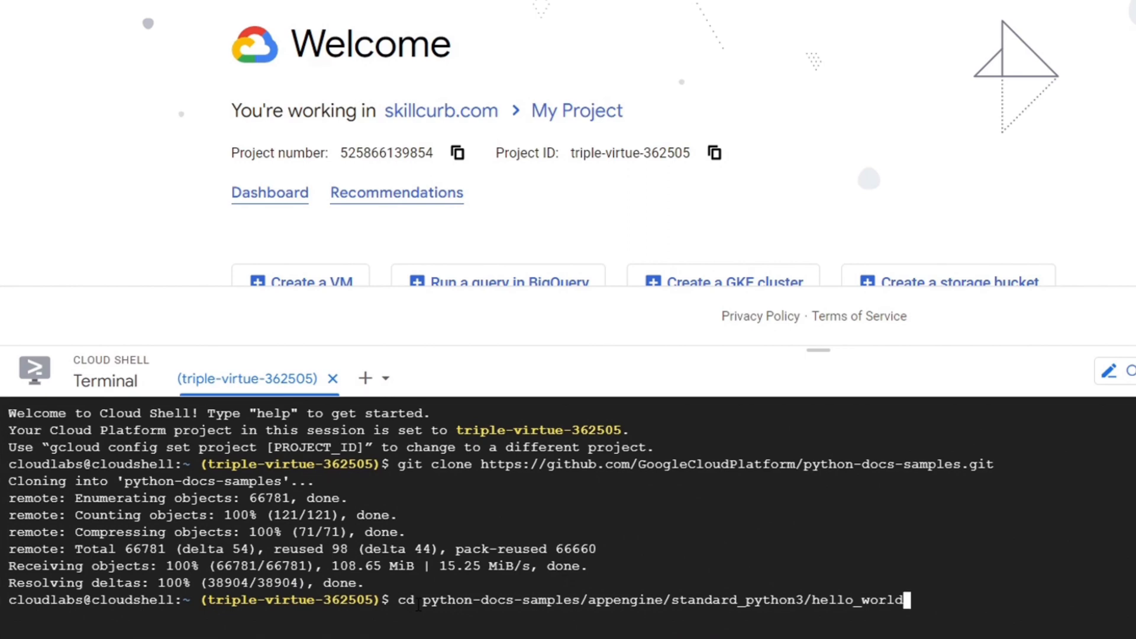
# - Start dev_appserver.py app.yaml in the hello_world folder and authorize Cloud Shell credentials
pyautogui.press('Enter')
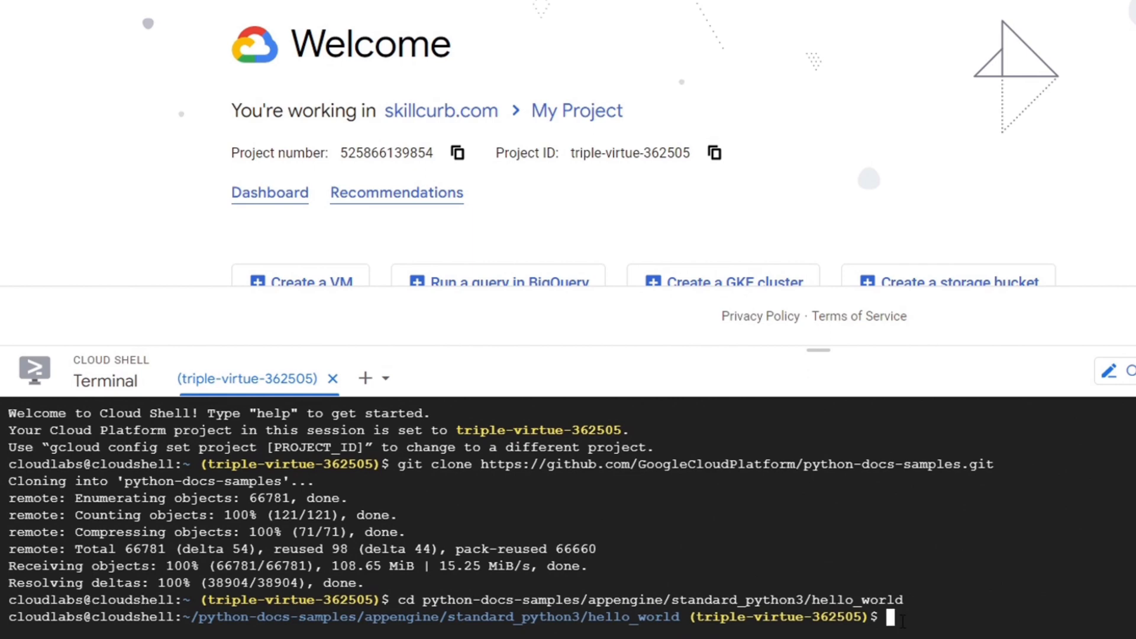
pyautogui.write('dev_appserver.py app.yaml')
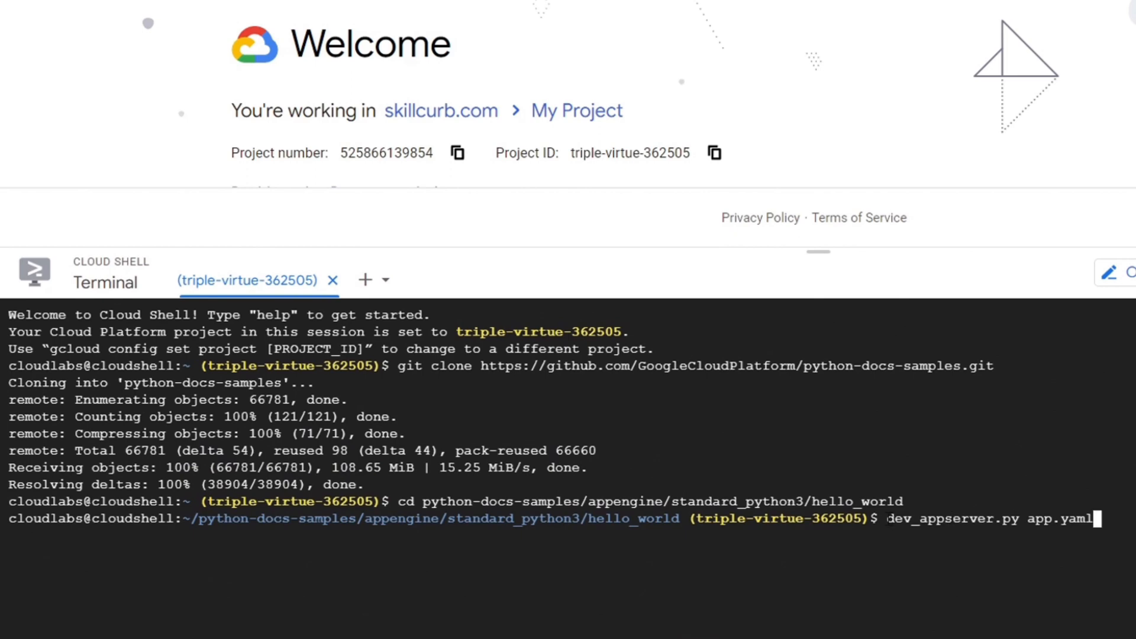
pyautogui.doubleClick(987, 520)
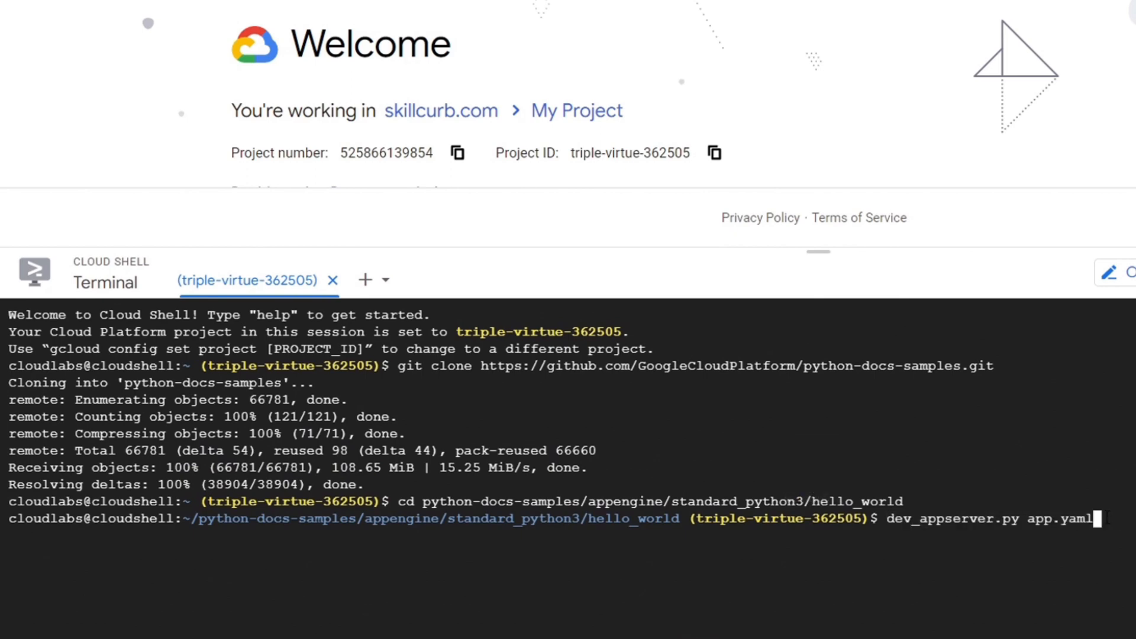
pyautogui.press('Enter')
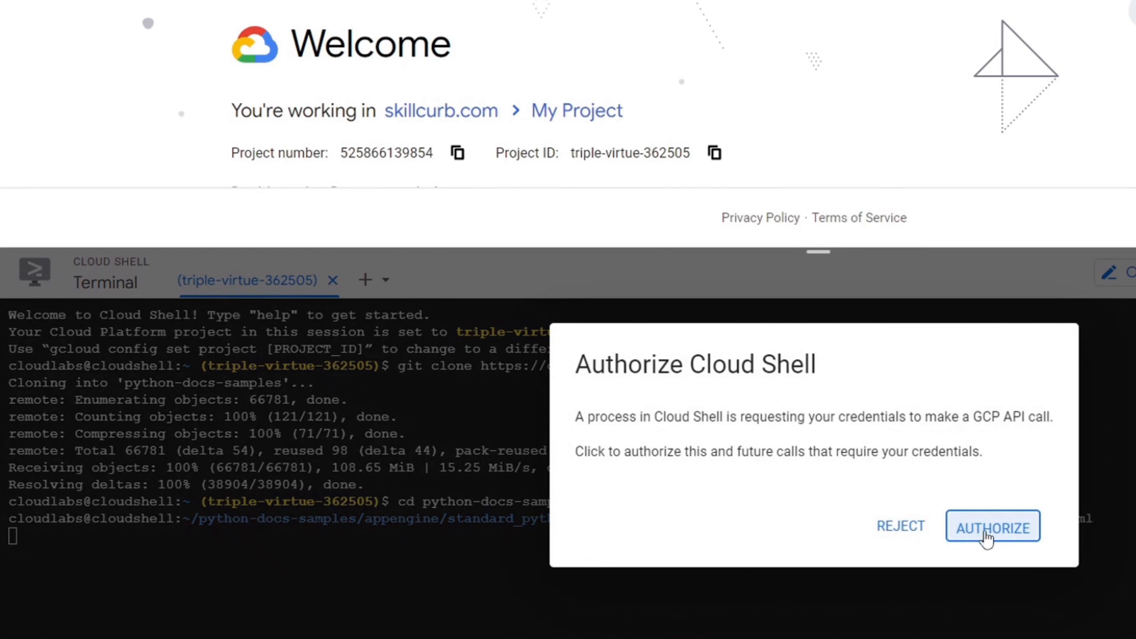
pyautogui.click(993, 526)
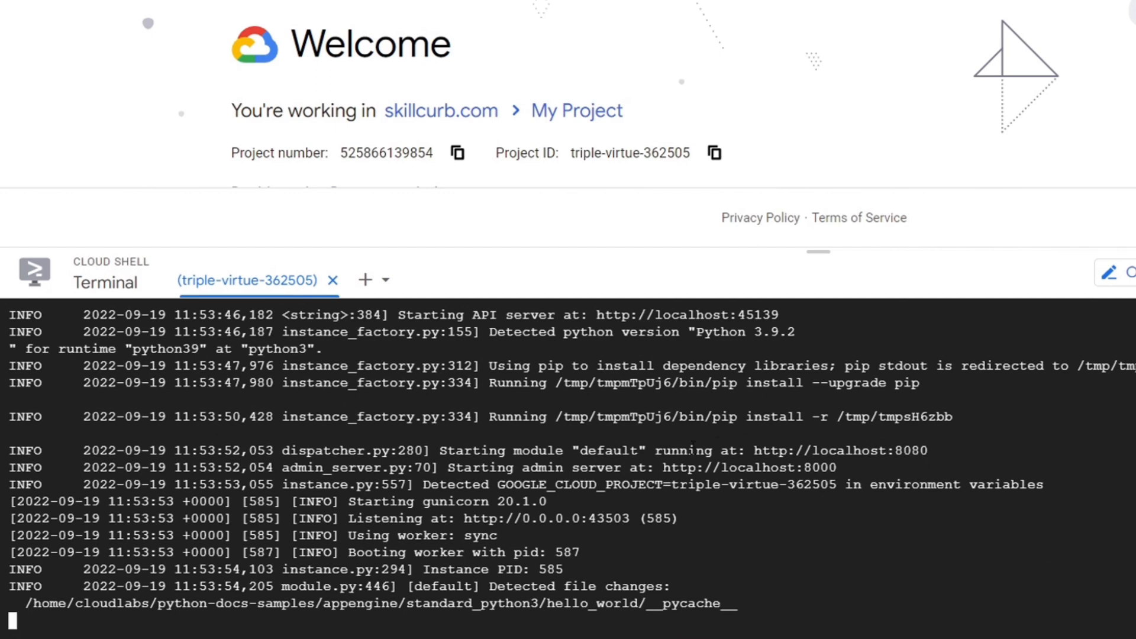
pyautogui.moveTo(804, 459)
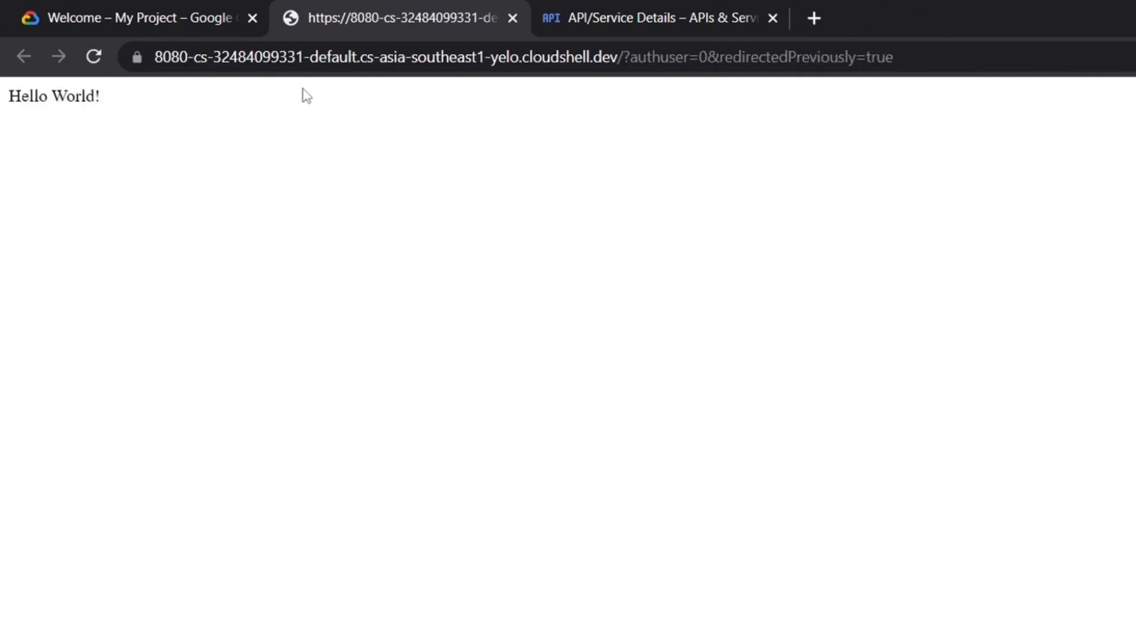
# - Check the port 8080 preview shows Hello World!, then return to the Cloud Console tab
pyautogui.click(399, 55)
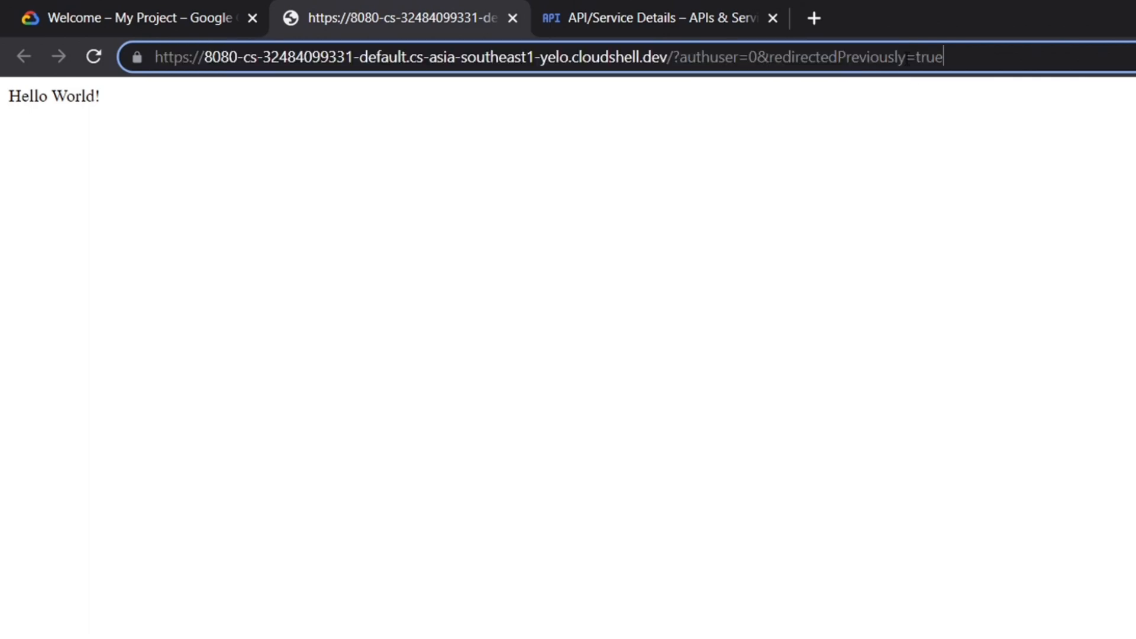
pyautogui.click(118, 17)
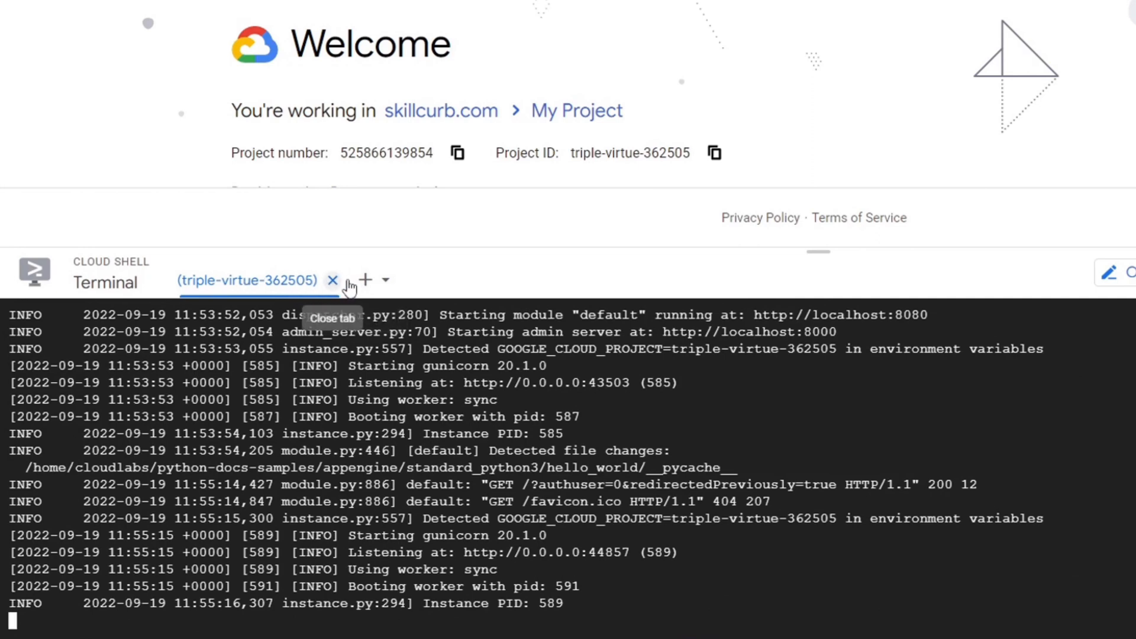
pyautogui.moveTo(364, 281)
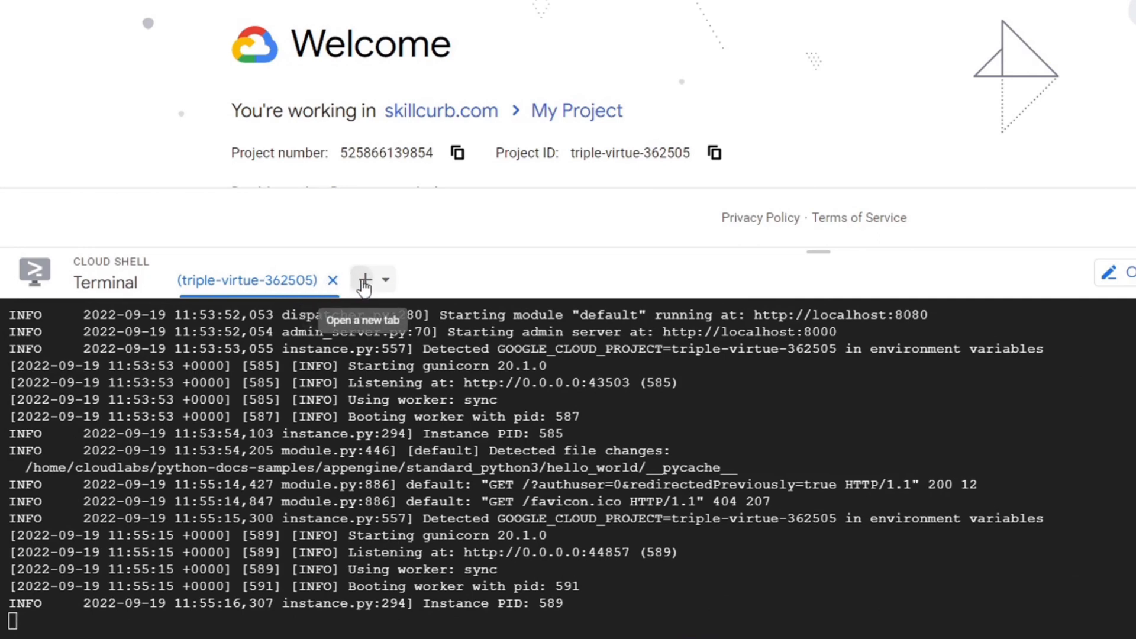
# - In a second terminal, edit main.py with nano so the greeting reads 'Hello GCP World!'
pyautogui.click(365, 280)
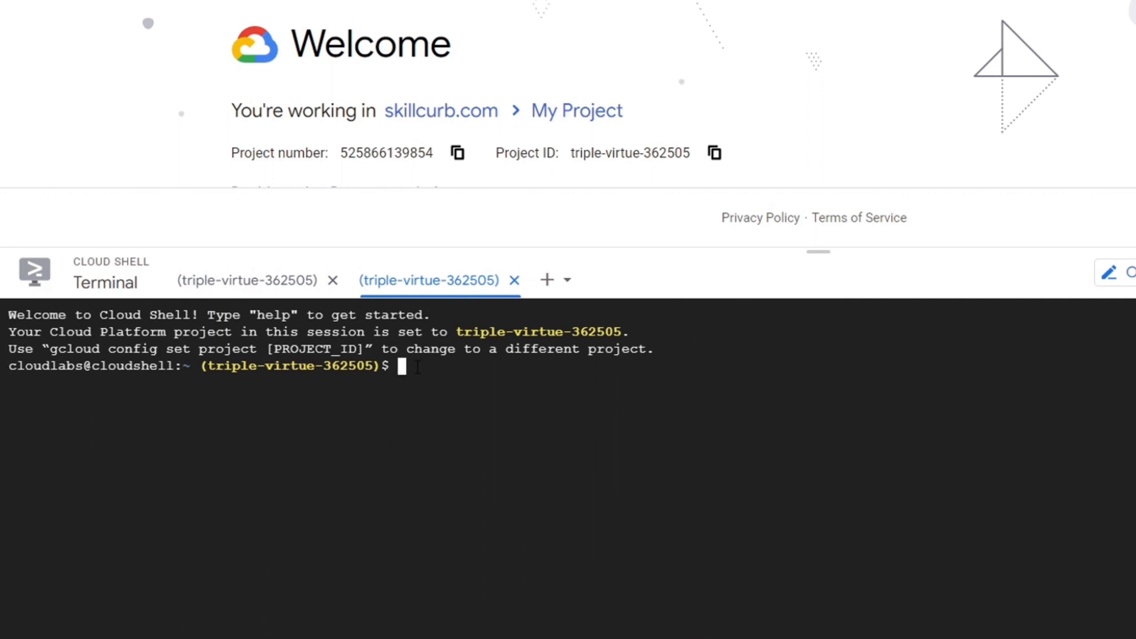
pyautogui.write('cd python-docs-samples/appengine/standard_python3/hello_world')
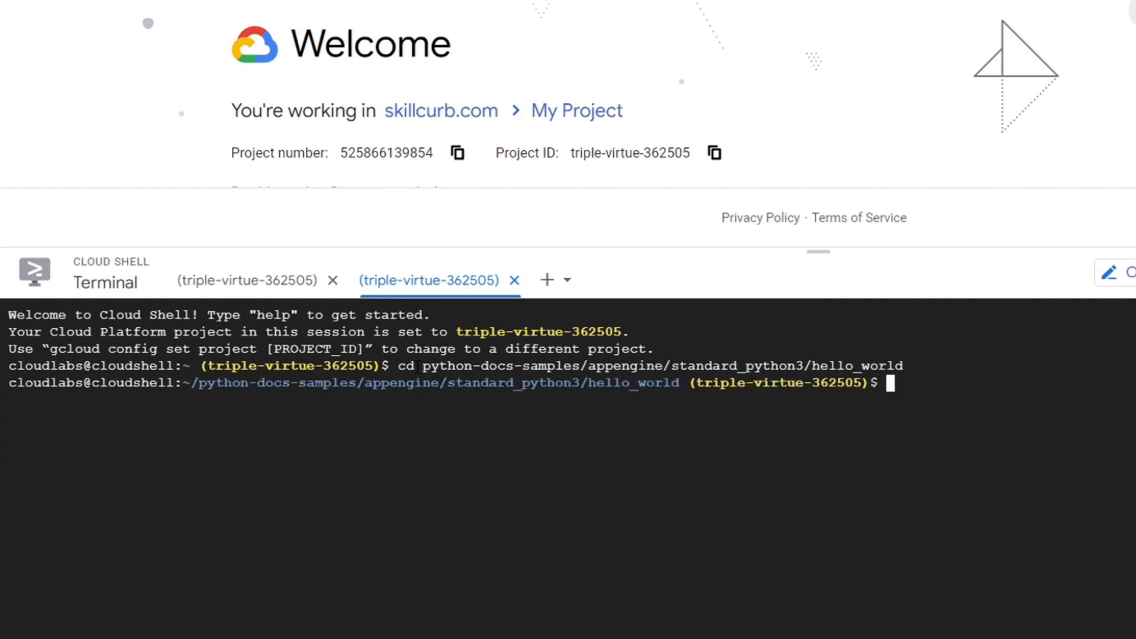
pyautogui.write('n')
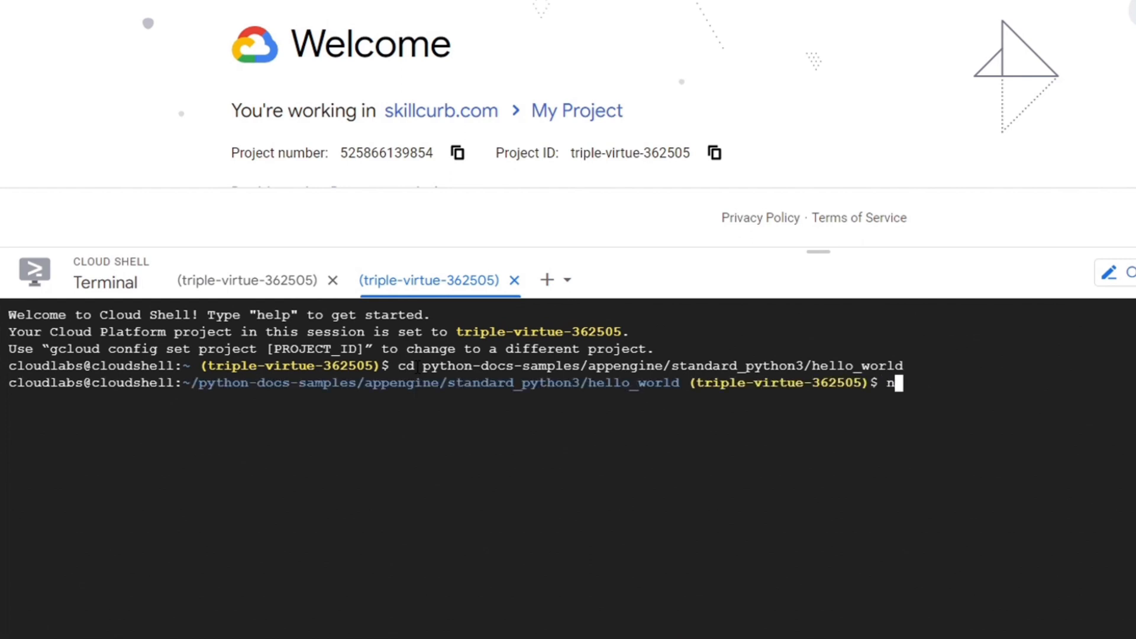
pyautogui.write('ano main.p')
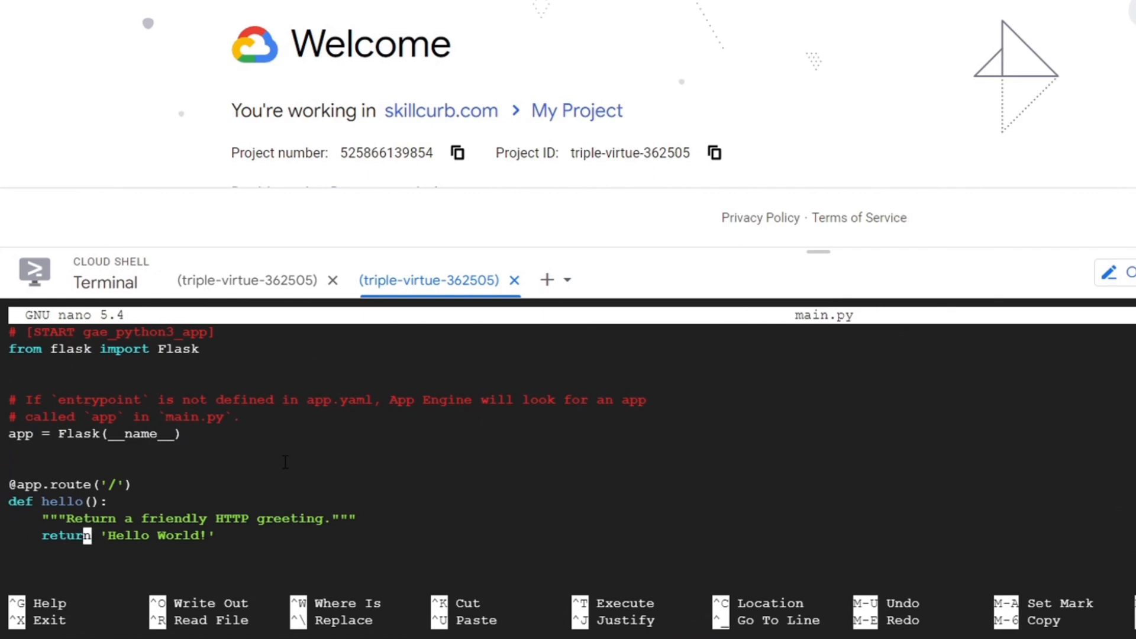
pyautogui.write('G')
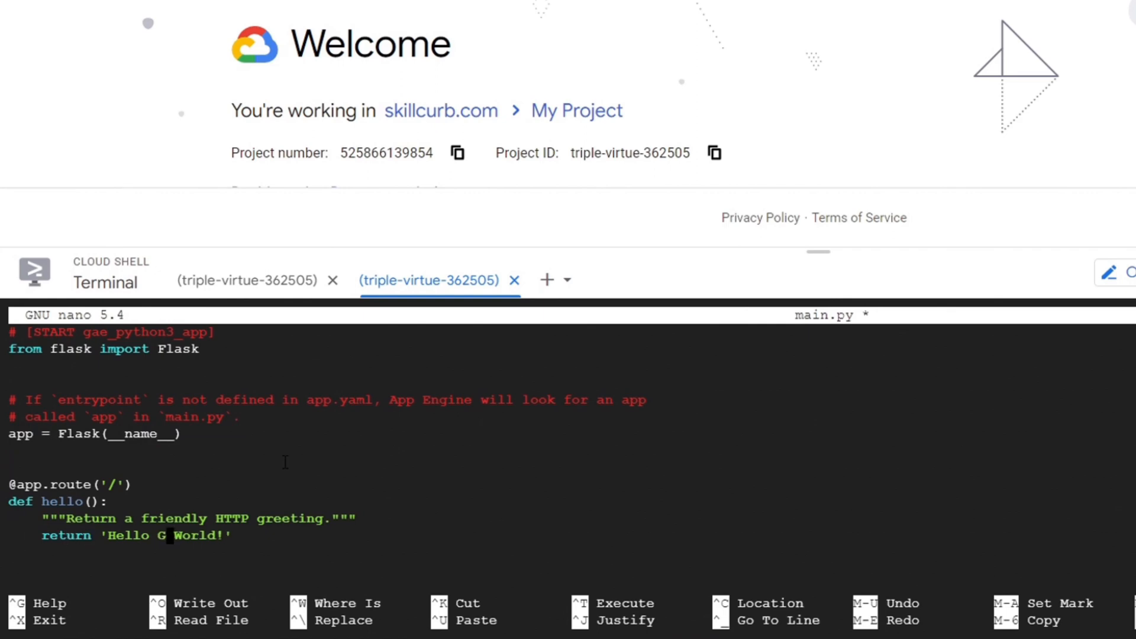
pyautogui.write('CP')
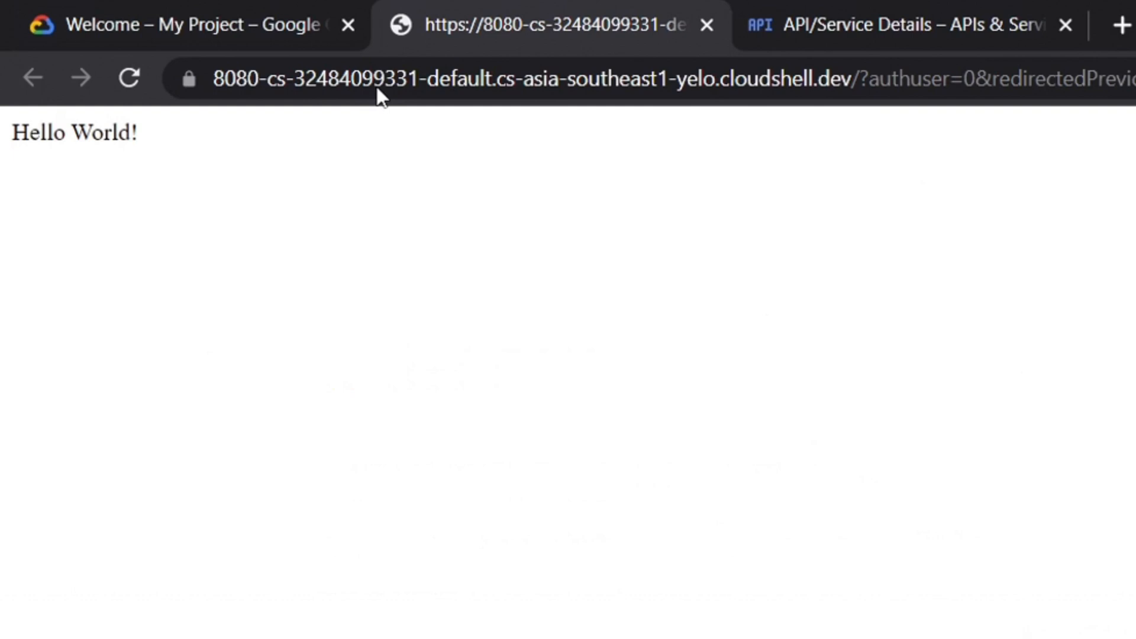
# - Reload the preview to show 'Hello GCP World!' and return to the Cloud Shell terminal
pyautogui.click(130, 78)
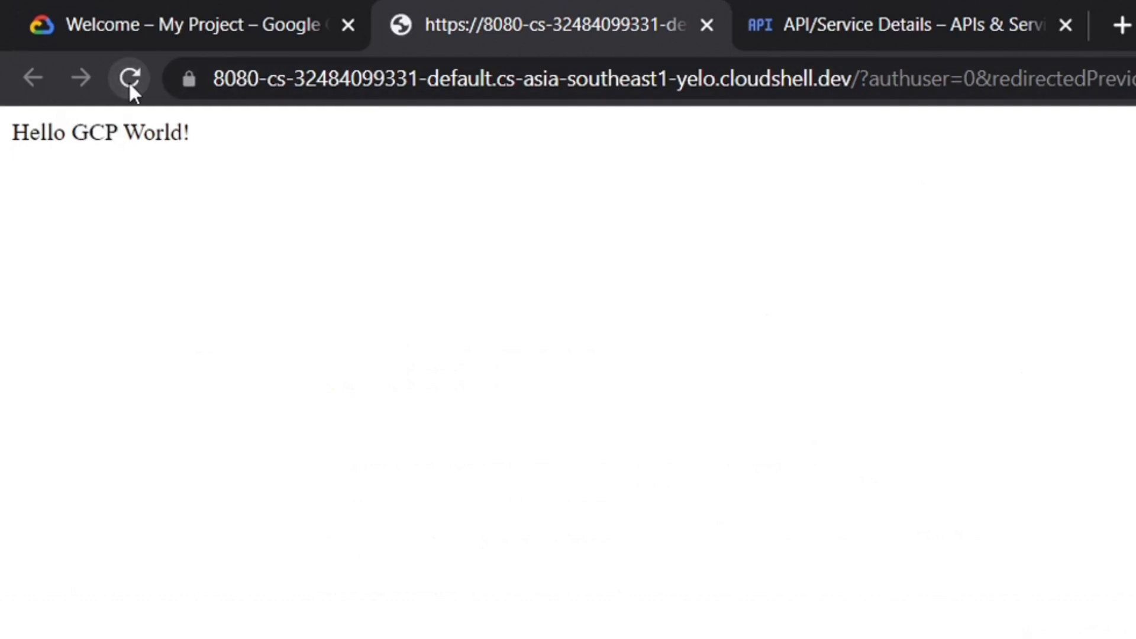
pyautogui.tripleClick(100, 132)
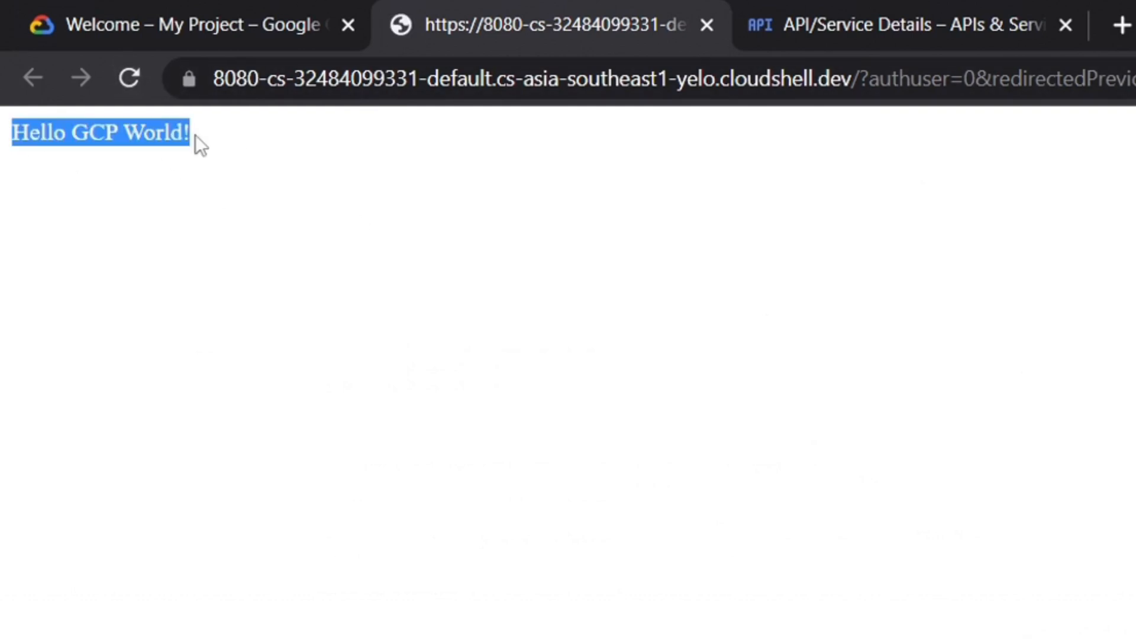
pyautogui.click(177, 24)
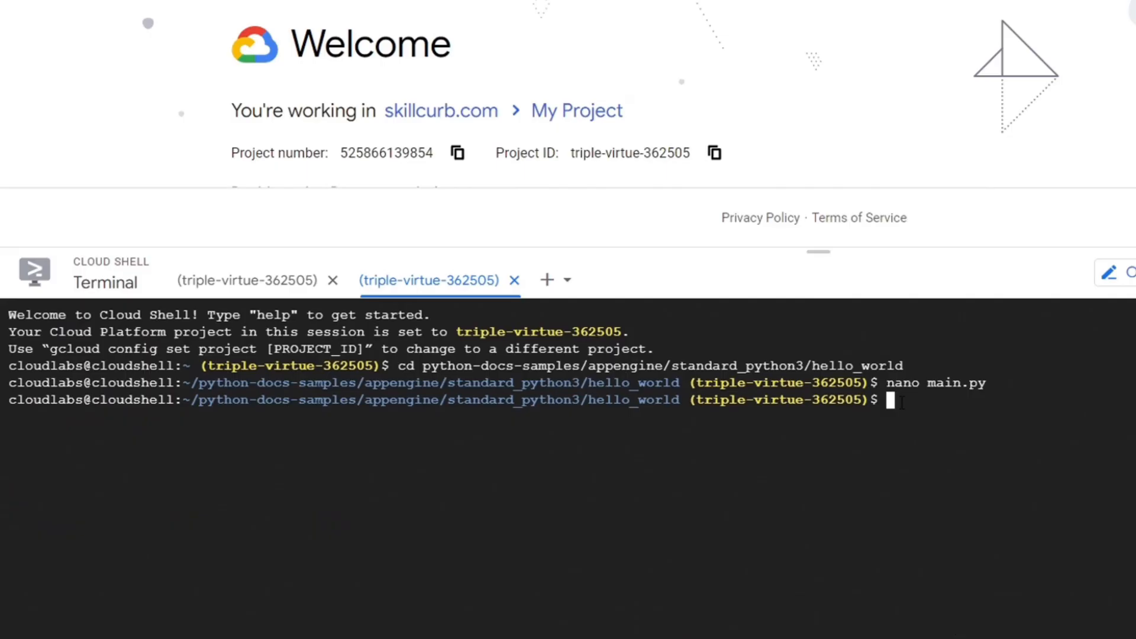
# - Run gcloud app deploy, choosing region 18 (us-east1) and confirming with Y
pyautogui.write('gcloud app deploy')
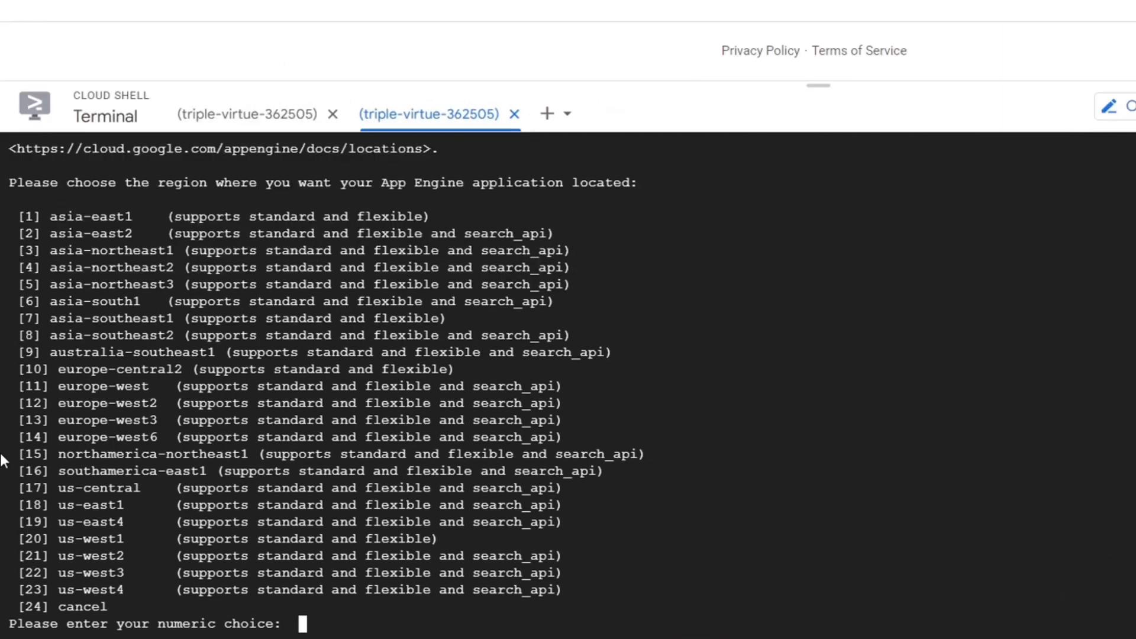
pyautogui.write('18')
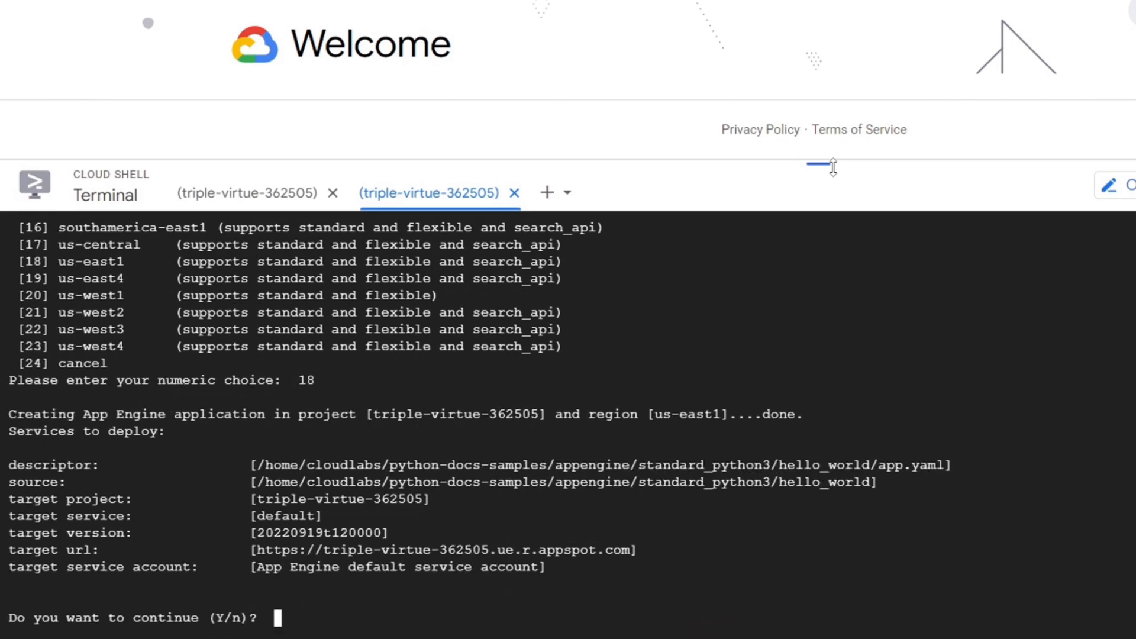
pyautogui.write('Y')
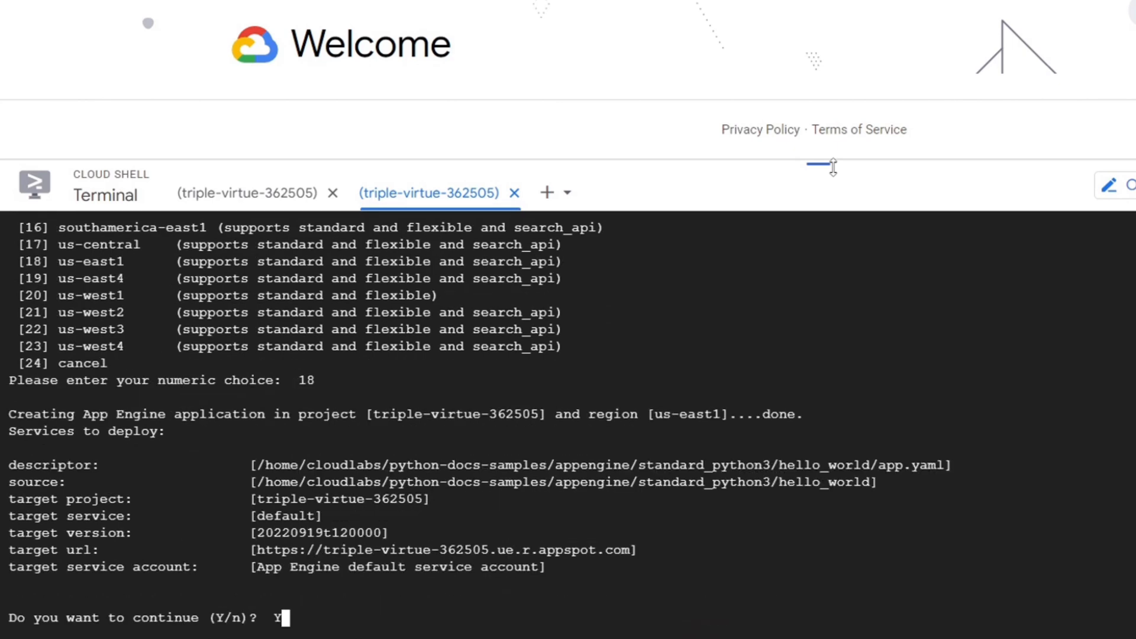
pyautogui.press('Enter')
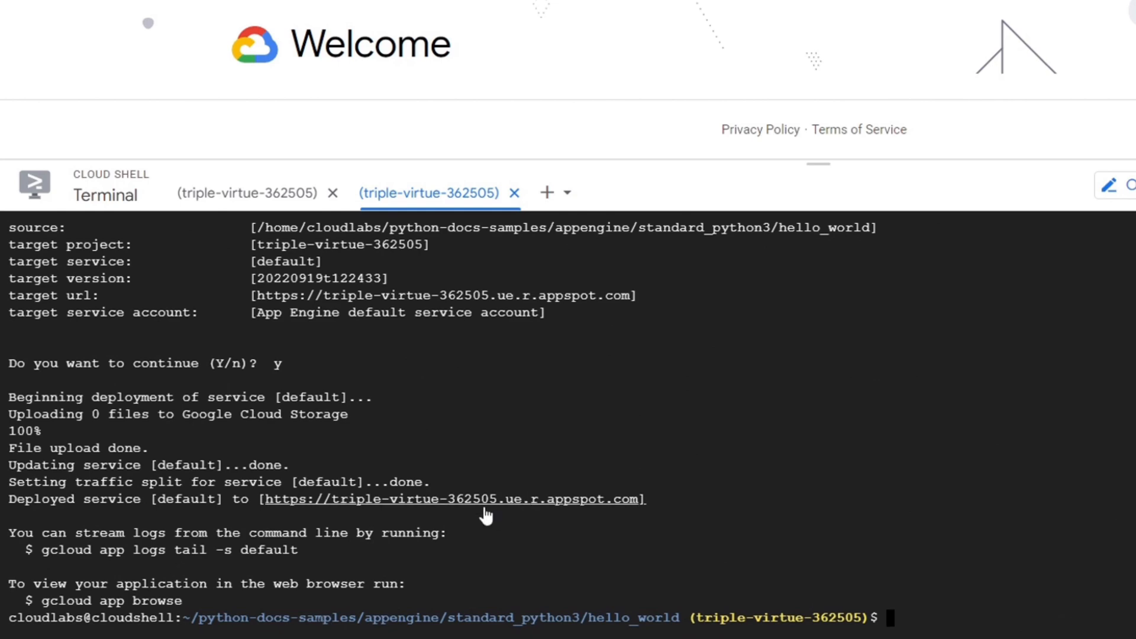
pyautogui.moveTo(348, 506)
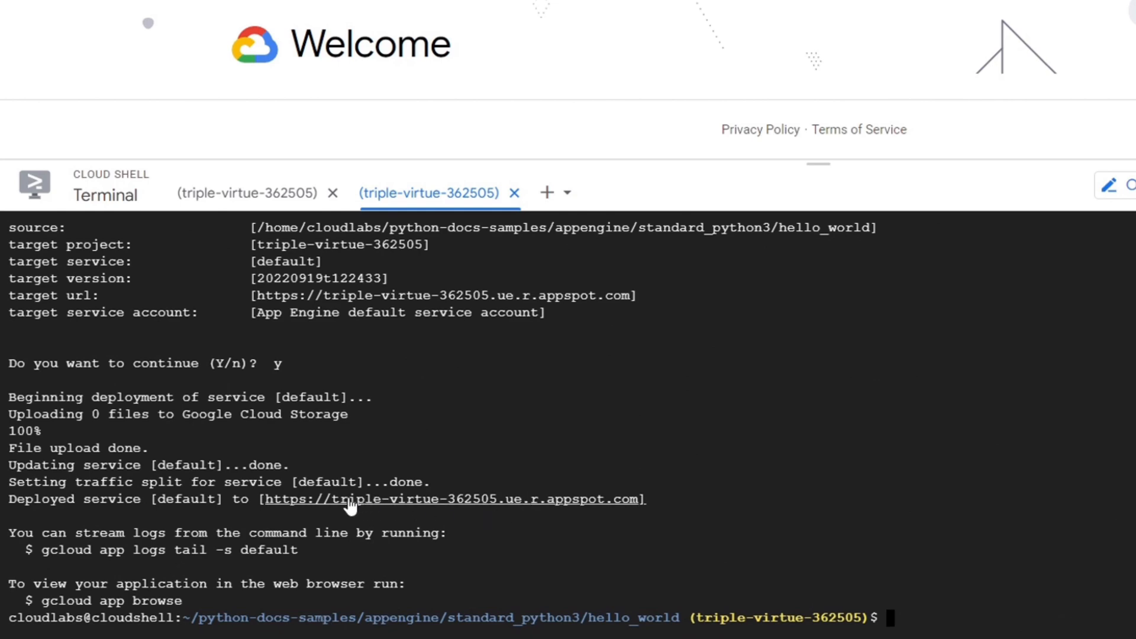
# - Run gcloud app browse to print the live appspot.com link
pyautogui.write('gcloud app browse')
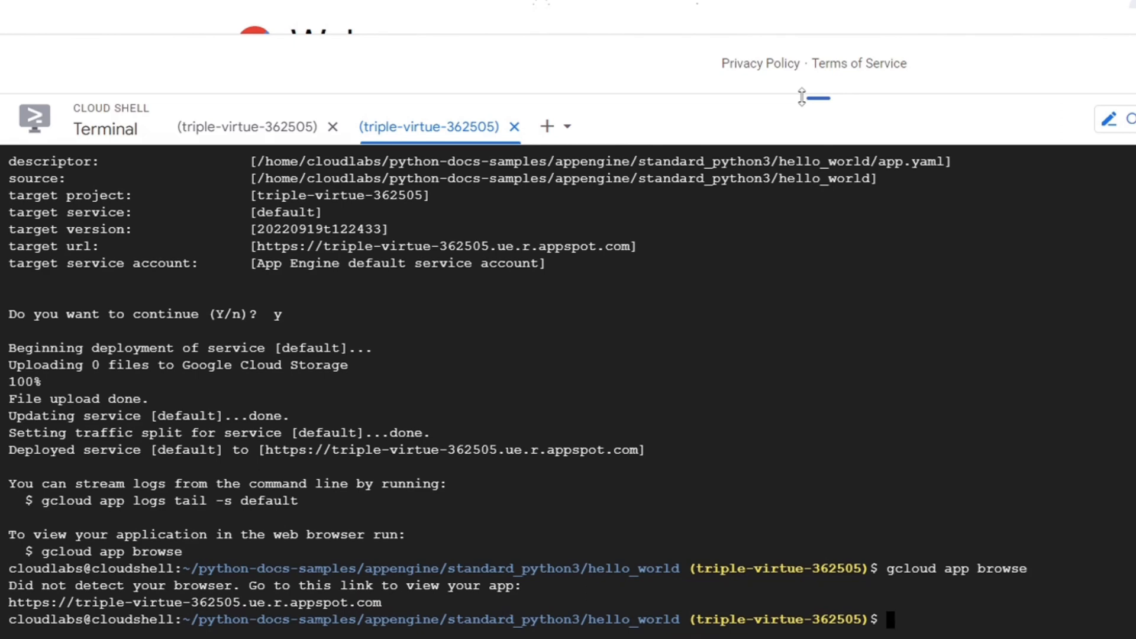
pyautogui.moveTo(296, 611)
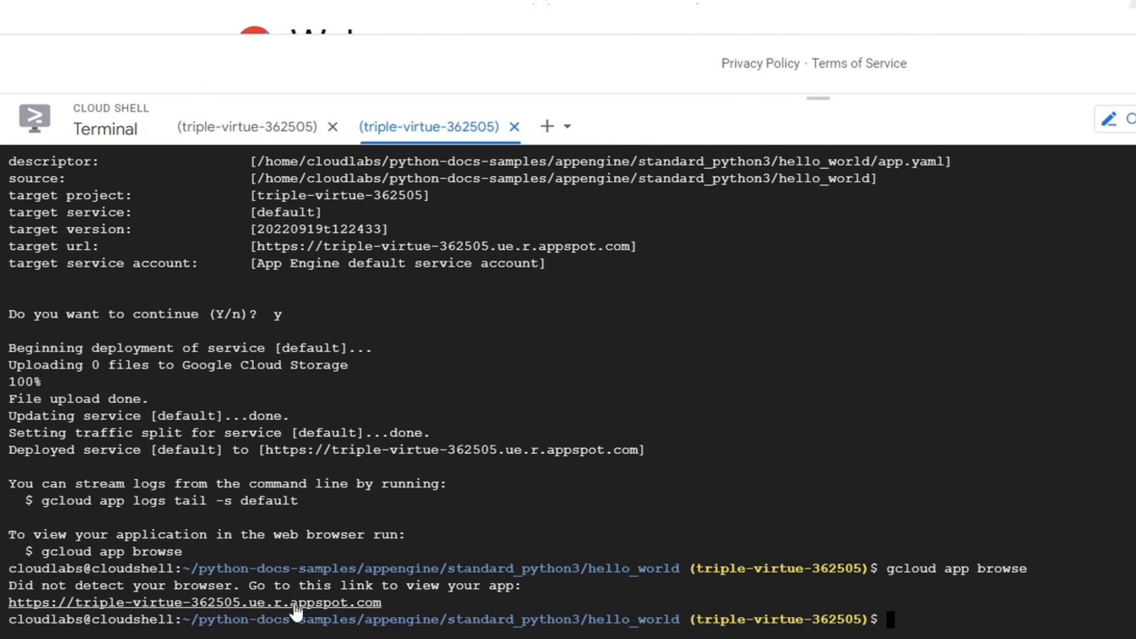